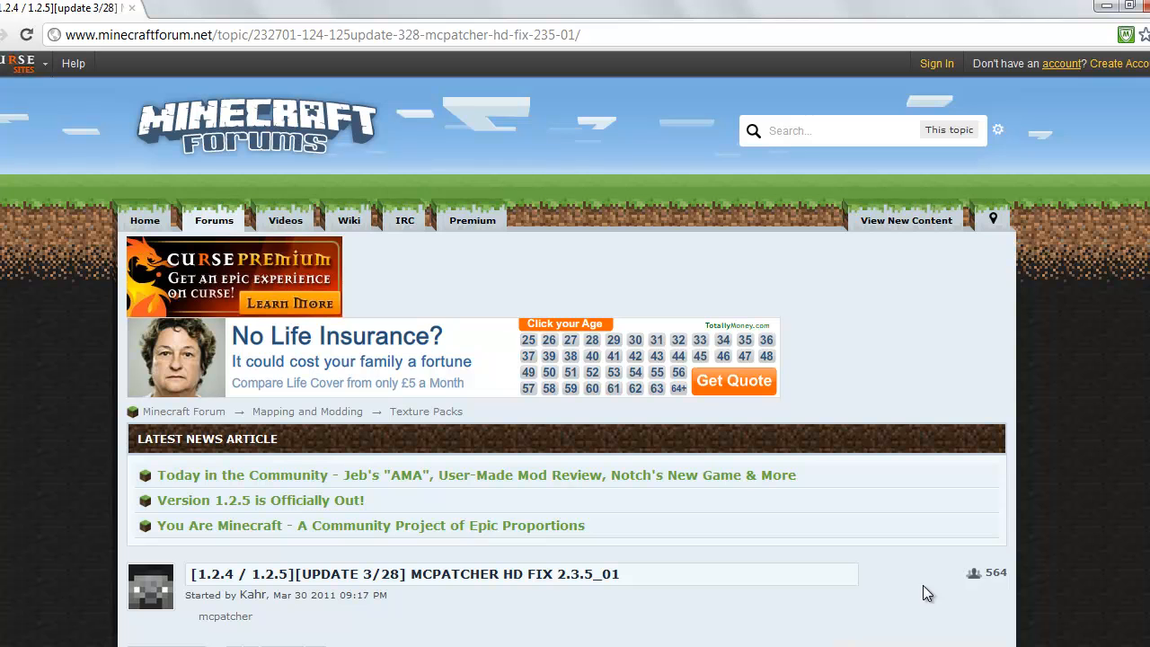
mouse_move(339, 55)
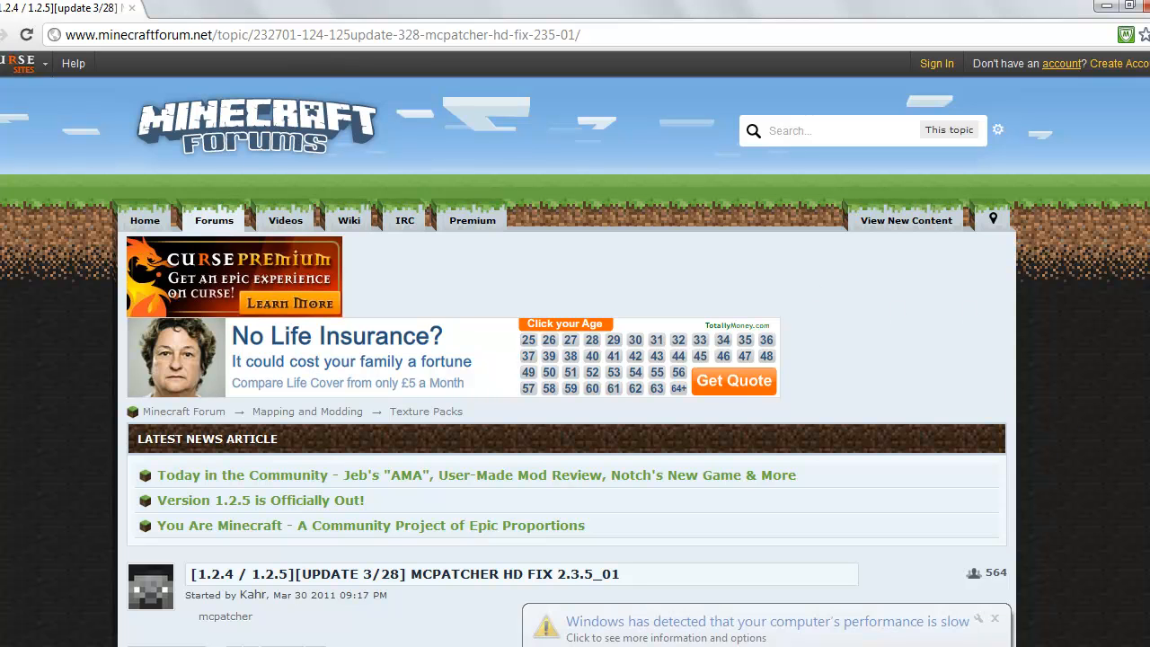
Step: Scroll the MCPatcher HD Fix thread to its Downloads section, dismissing the slow-performance popup
scroll("down", 3)
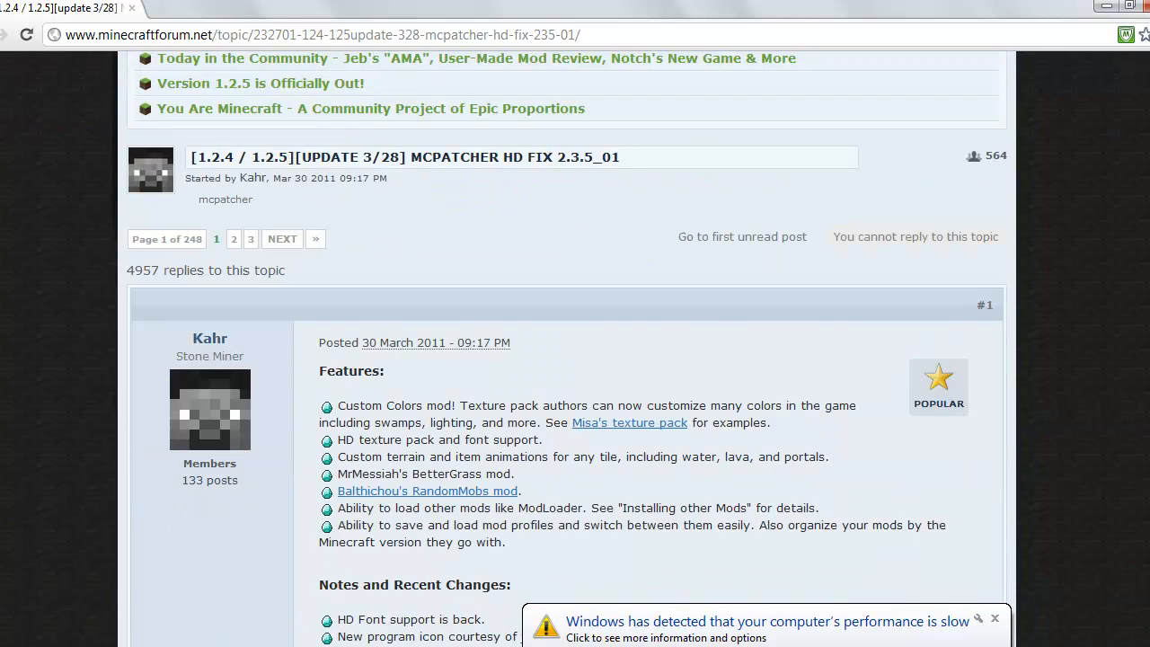
scroll("down", 3)
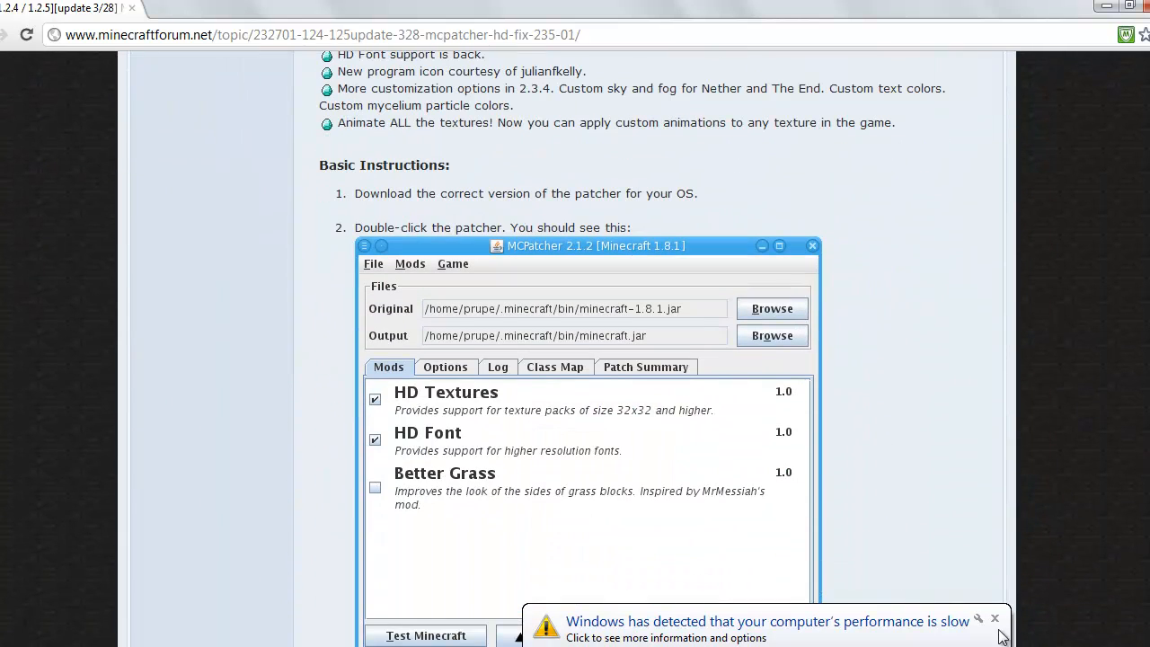
left_click(994, 618)
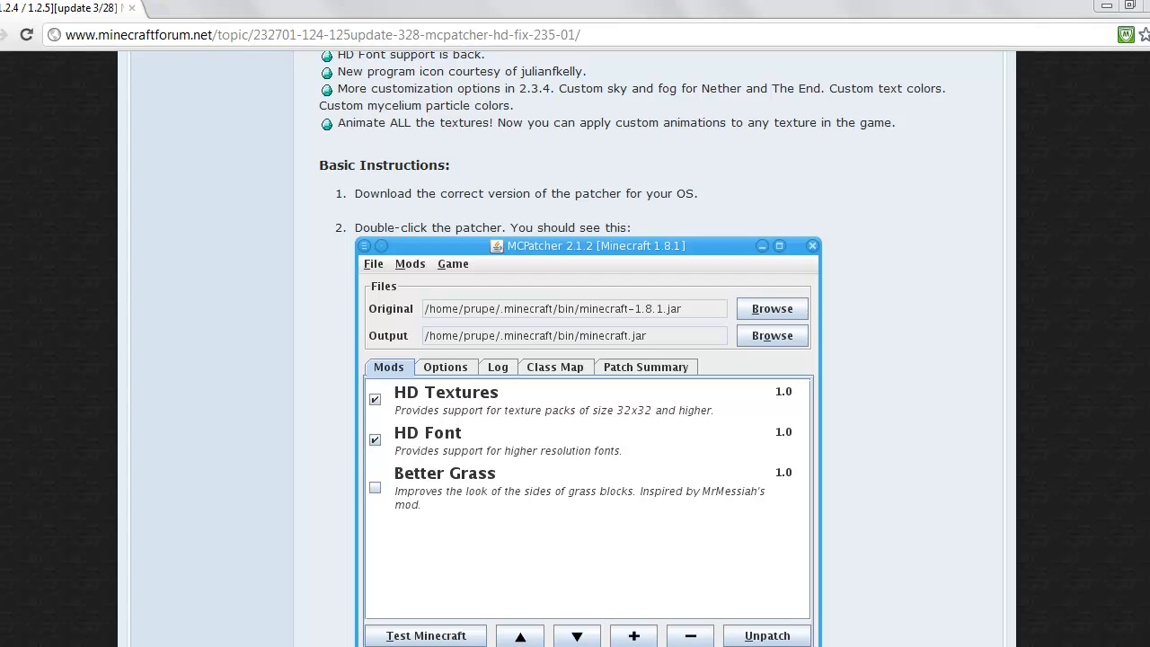
scroll("down", 3)
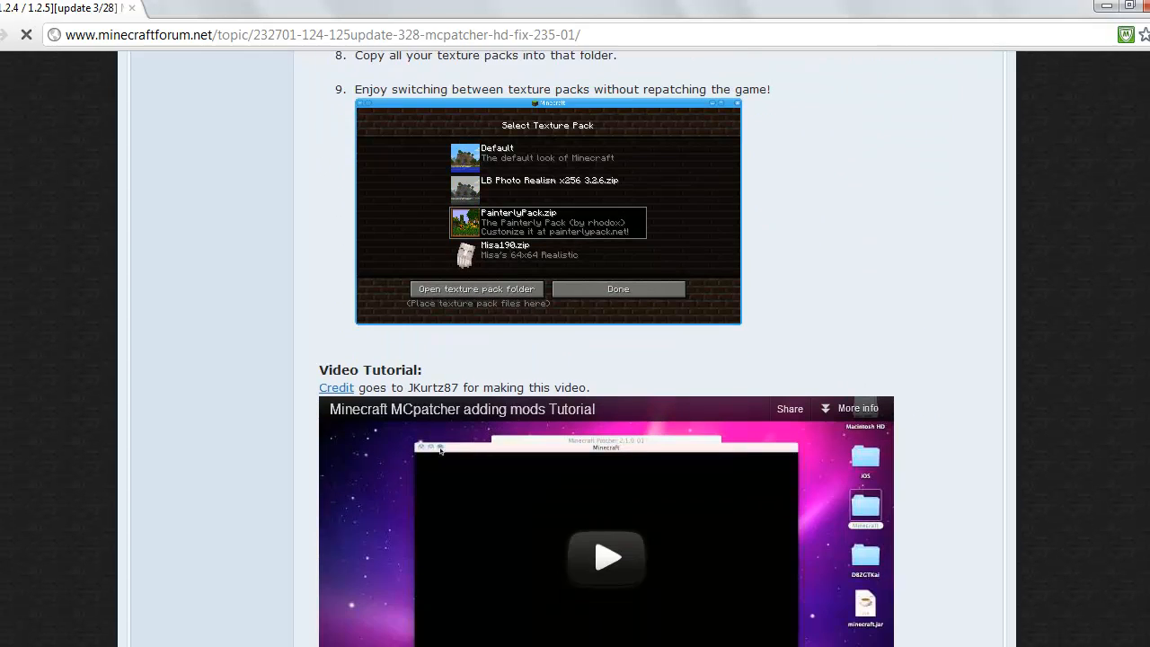
scroll("down", 3)
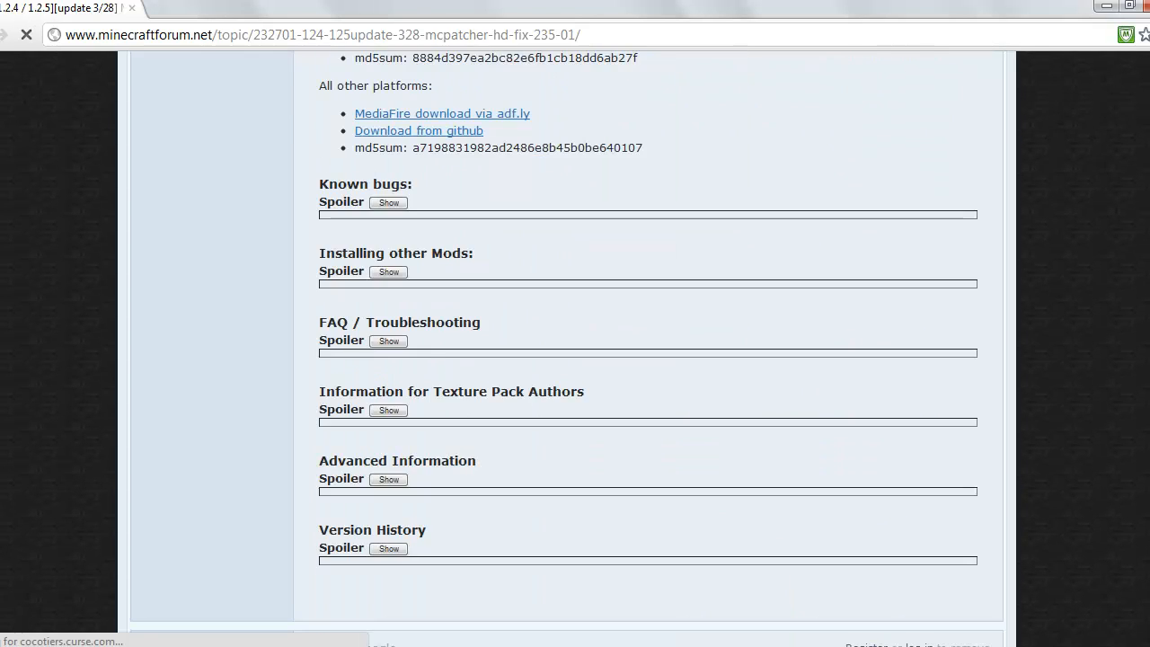
scroll("up", 3)
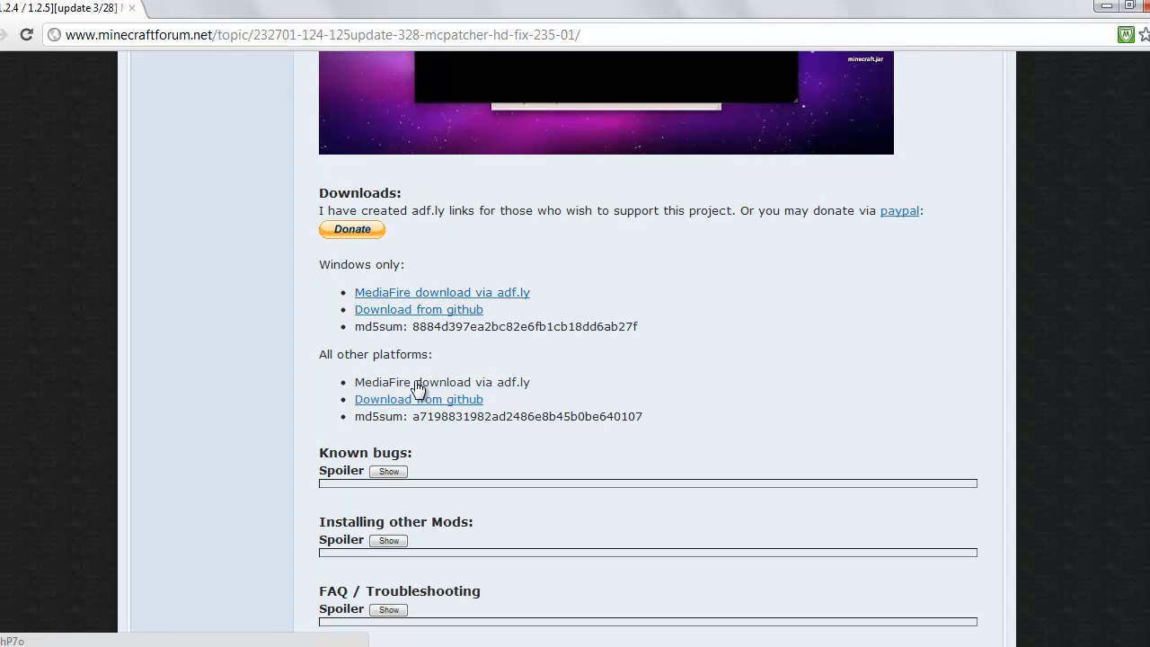
mouse_move(490, 388)
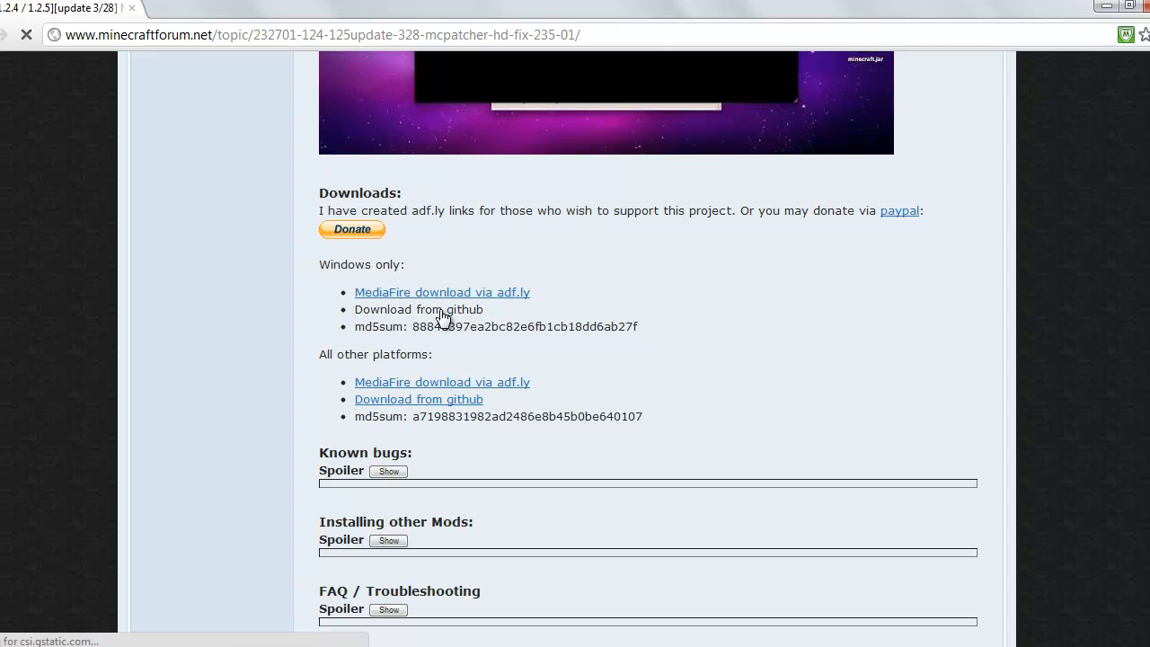
Step: Download the Windows mcpatcher-2.3.5_01.exe from GitHub and run it
left_click(418, 309)
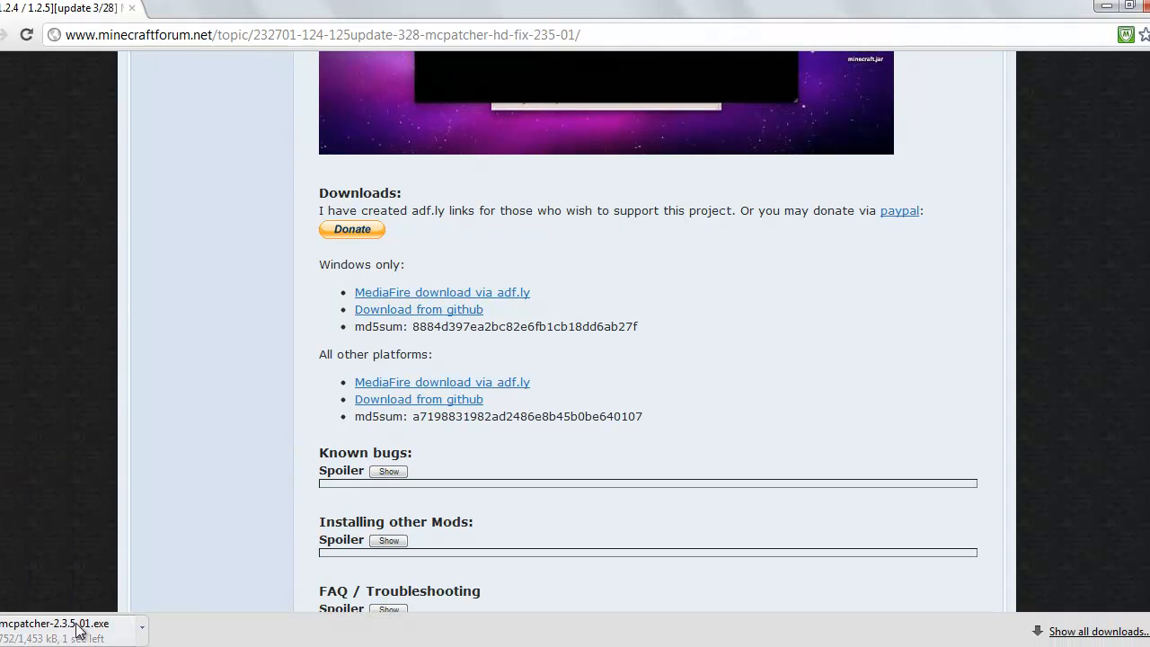
left_click(54, 625)
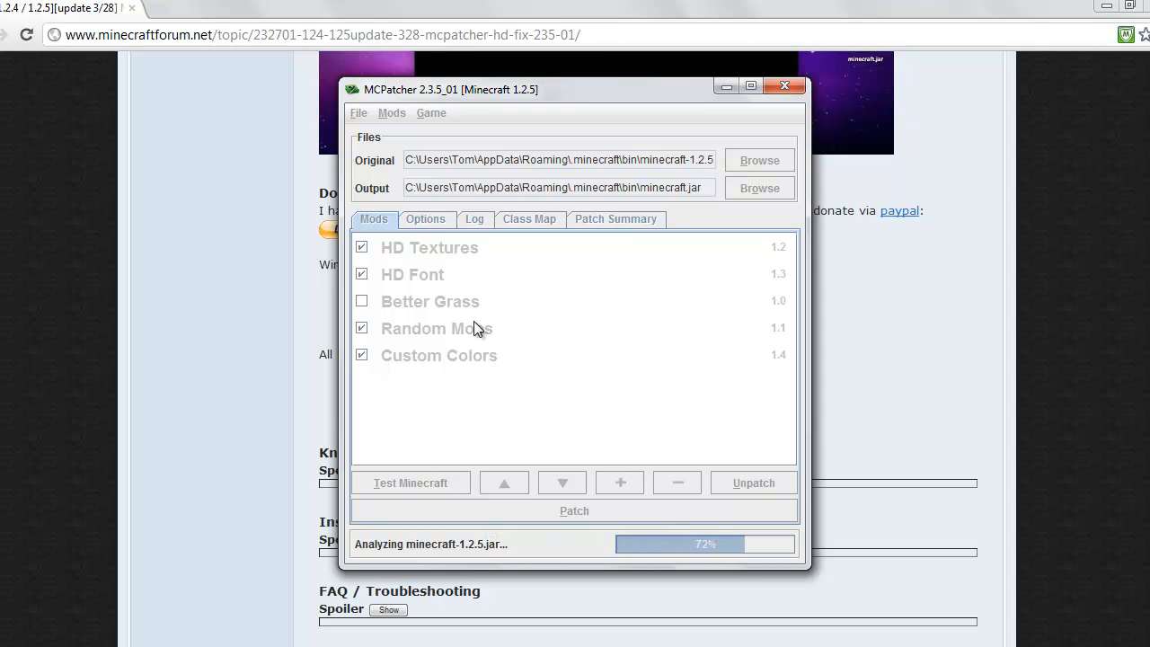
mouse_move(482, 388)
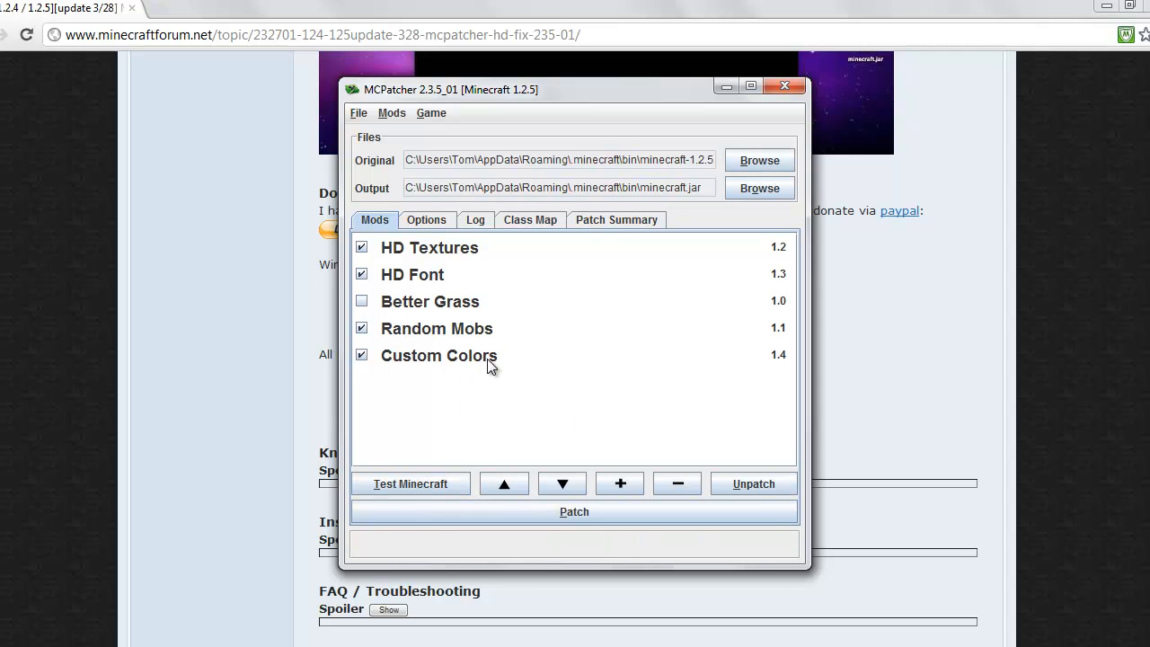
mouse_move(409, 254)
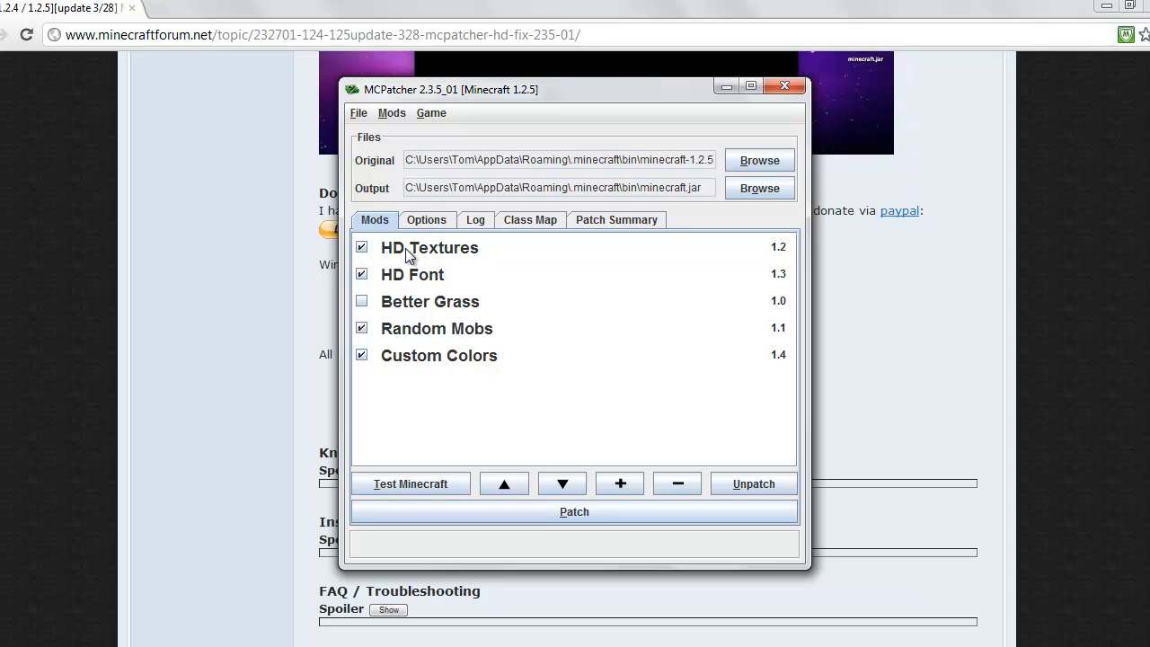
mouse_move(411, 259)
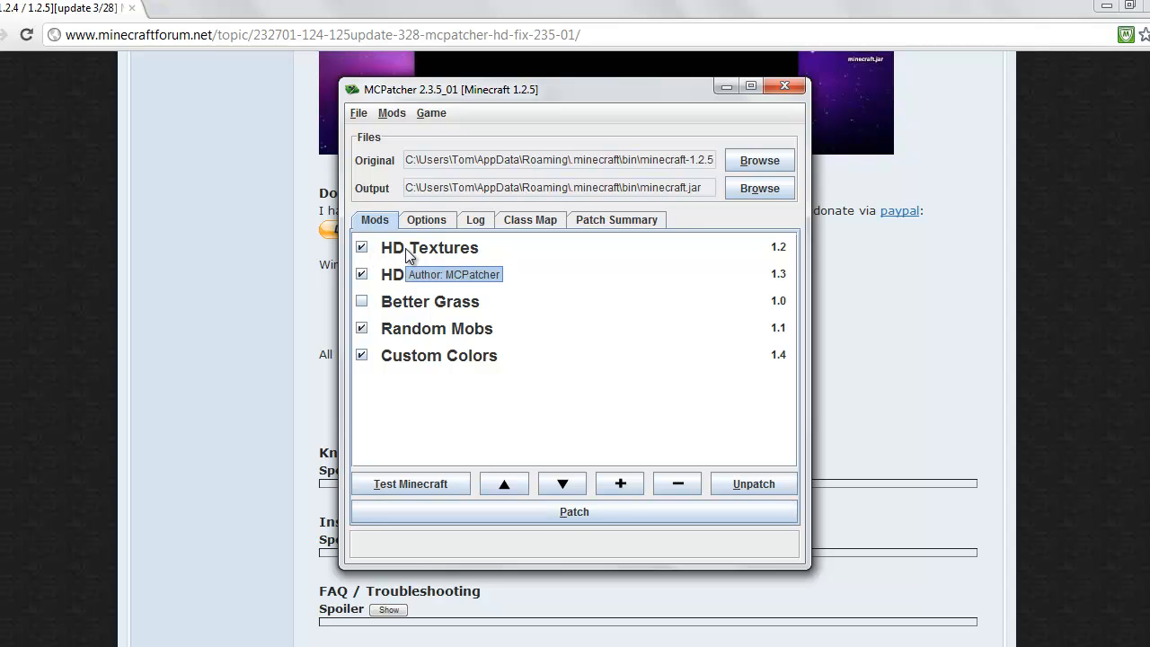
mouse_move(420, 290)
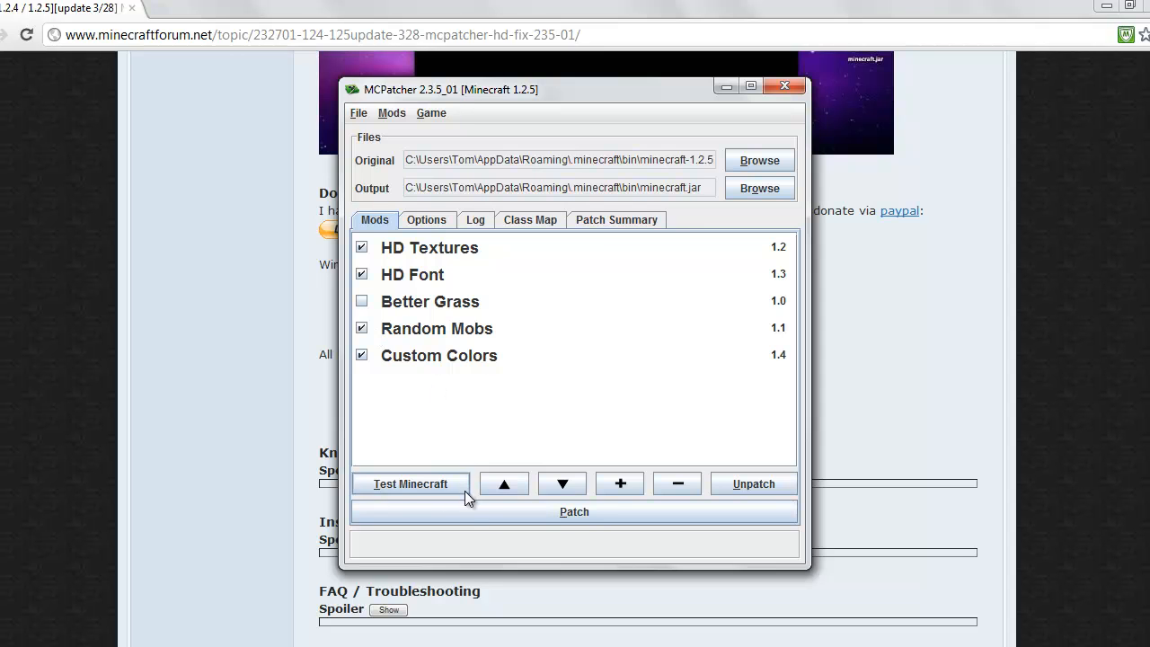
Step: Patch Minecraft 1.2.5 with the default HD mods, then close MCPatcher
left_click(574, 512)
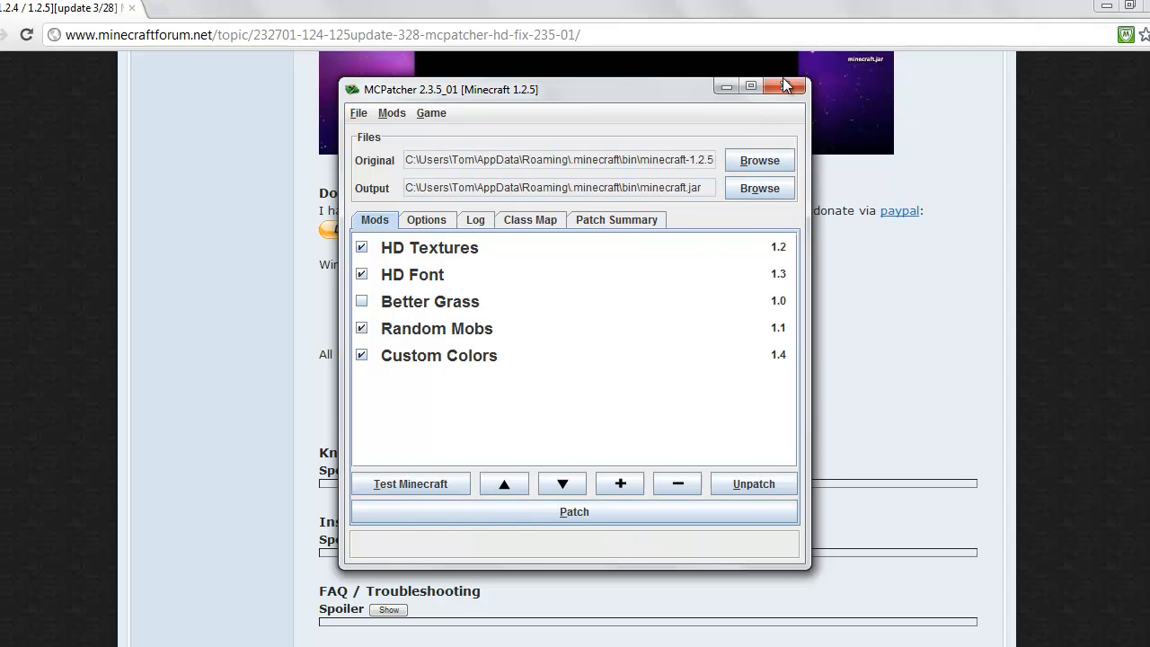
left_click(780, 87)
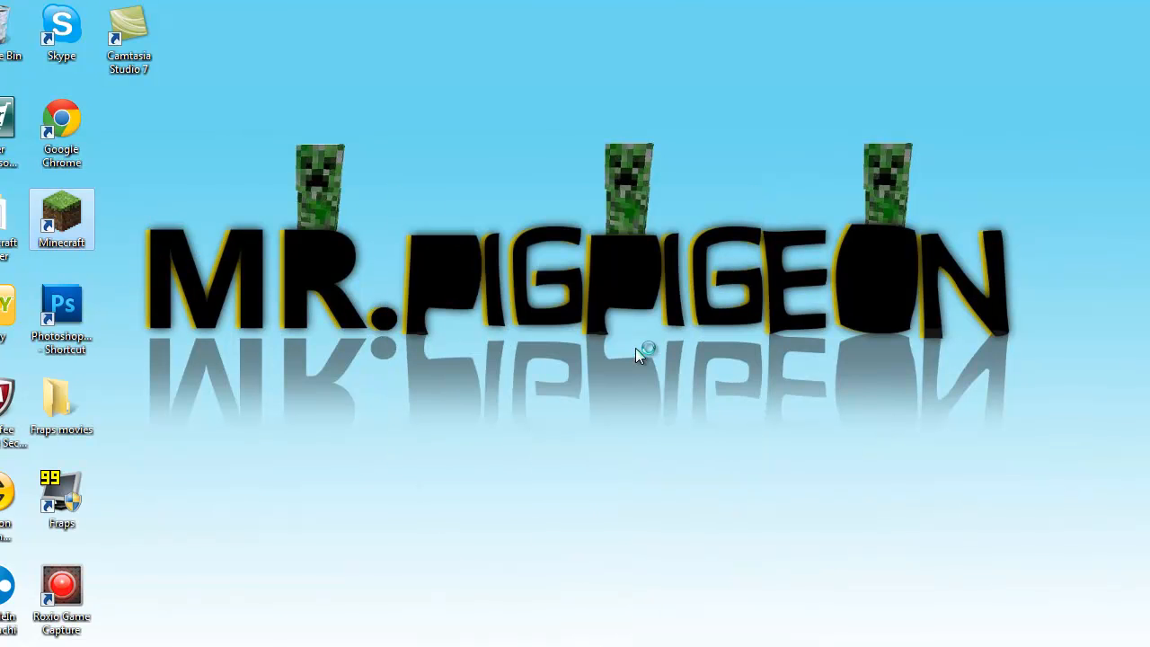
Step: Launch Minecraft from the desktop shortcut and log in as MrPigpigeon
double_click(61, 214)
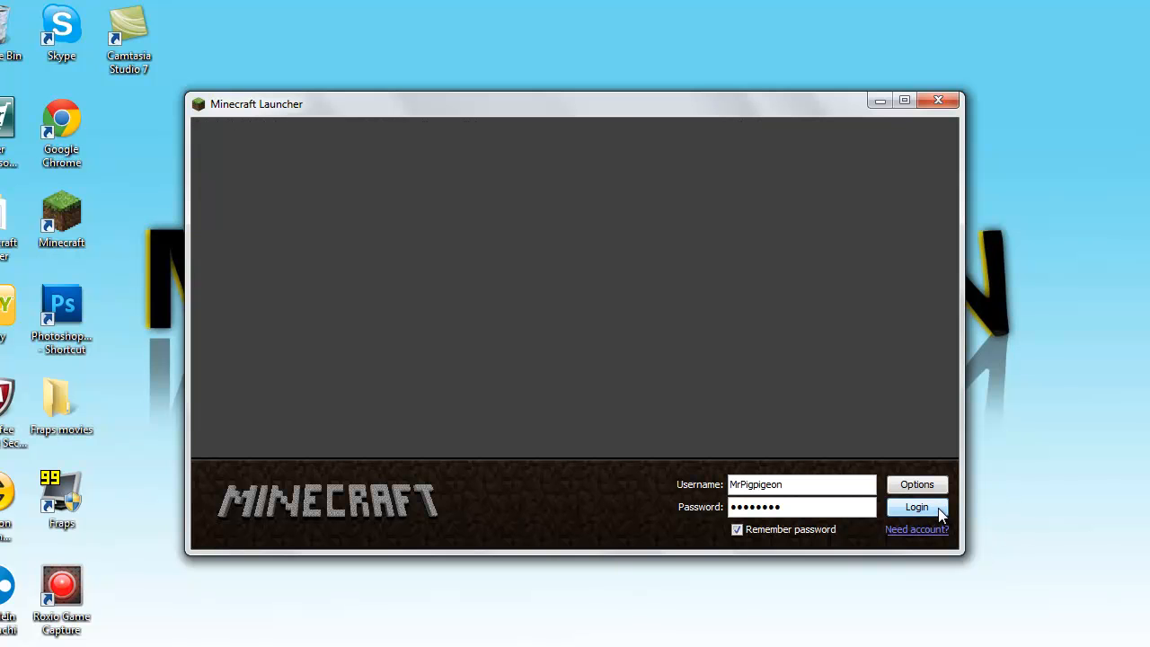
left_click(918, 507)
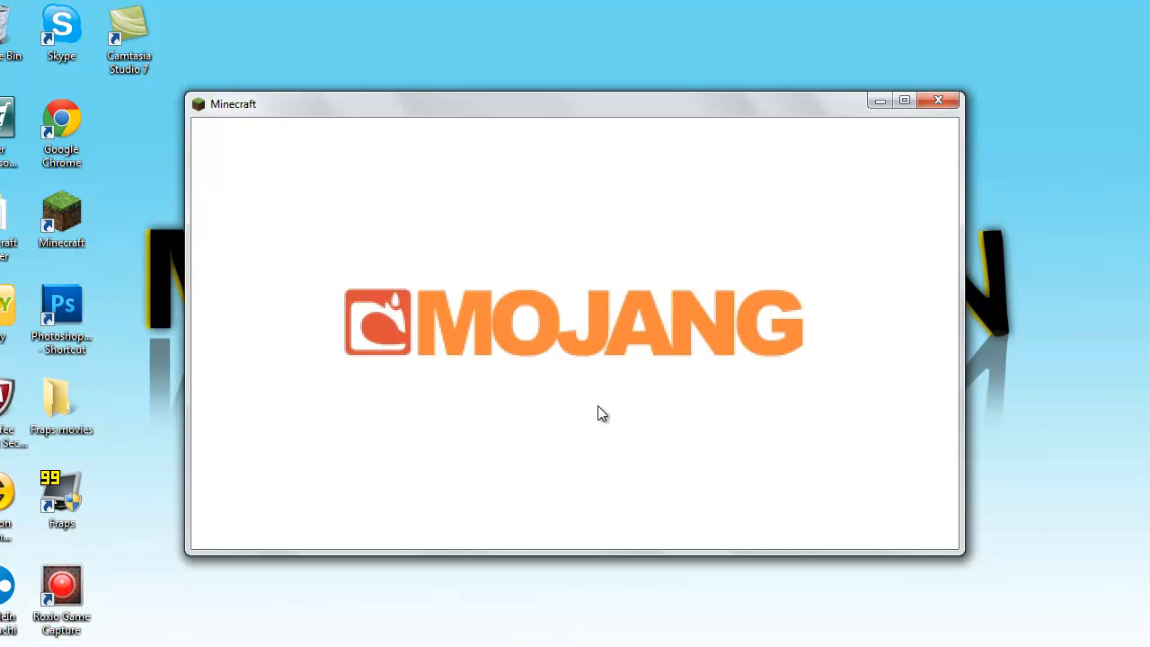
mouse_move(517, 458)
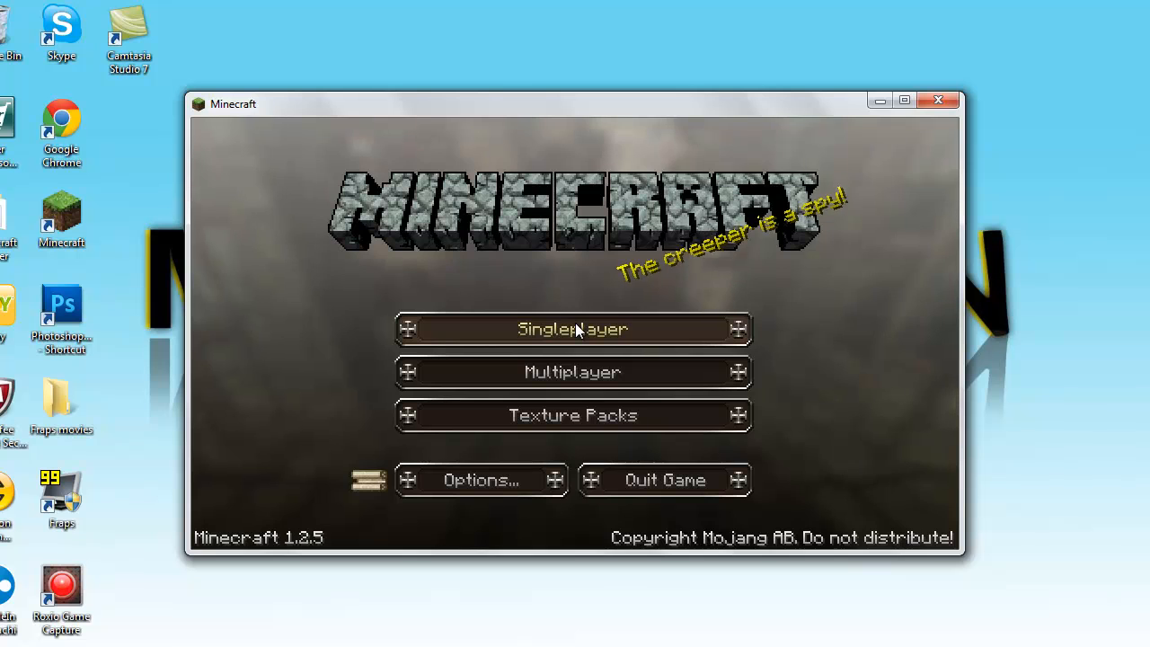
Step: Apply the DokuCraft 1.2.4 Light texture pack and enter Singleplayer
left_click(573, 415)
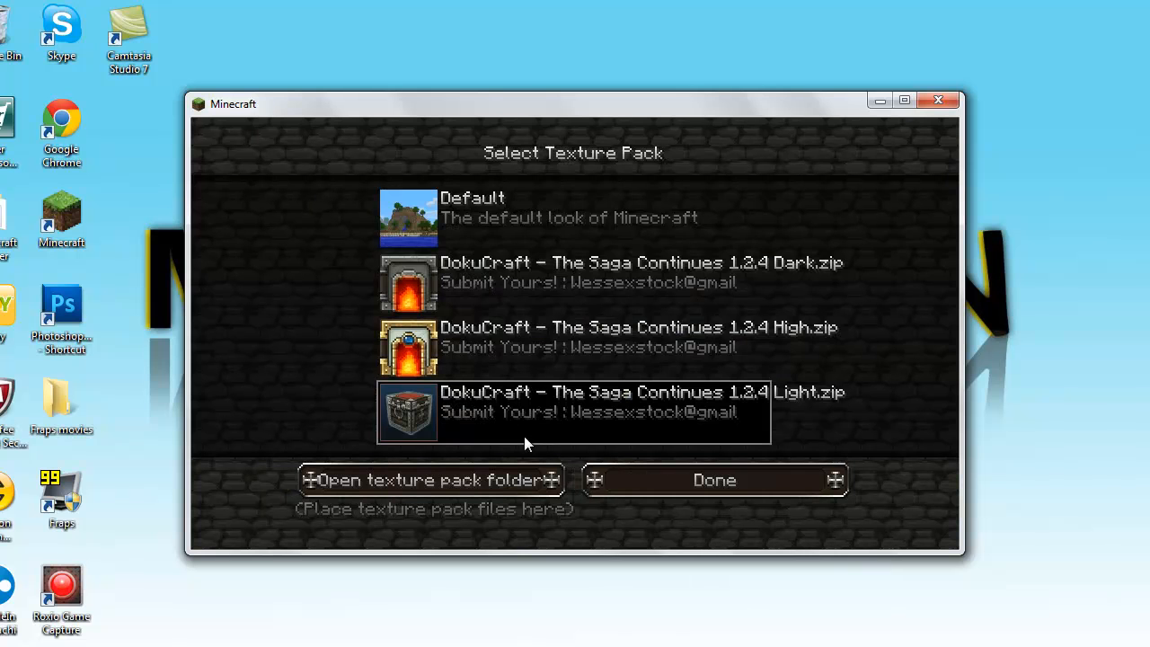
left_click(715, 480)
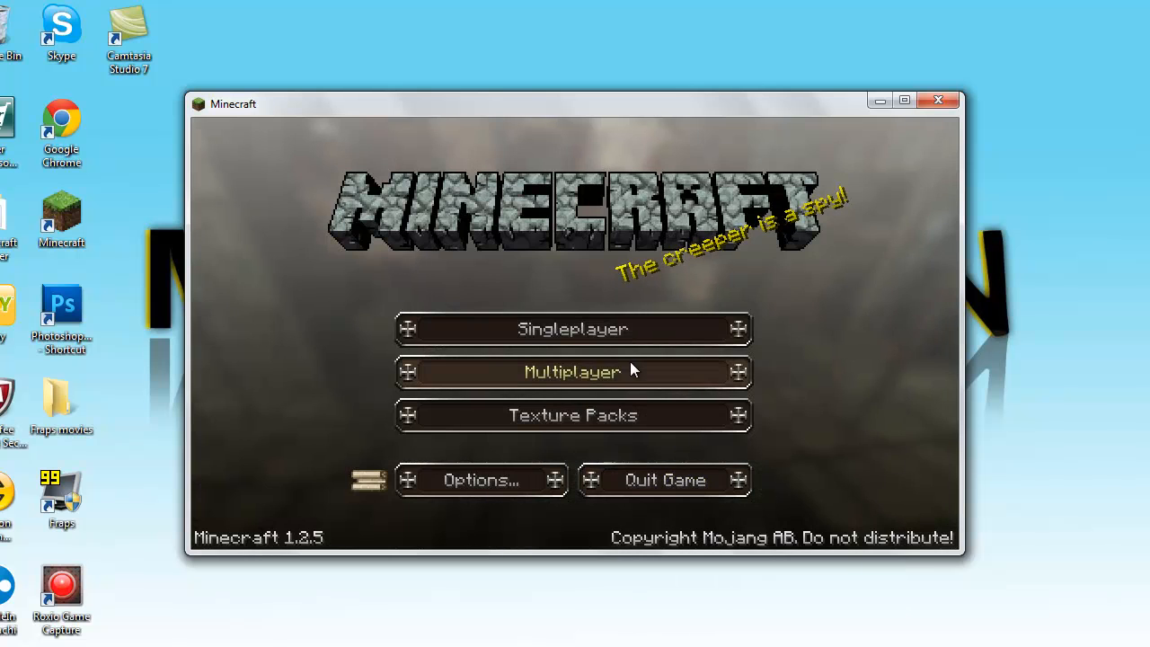
left_click(572, 329)
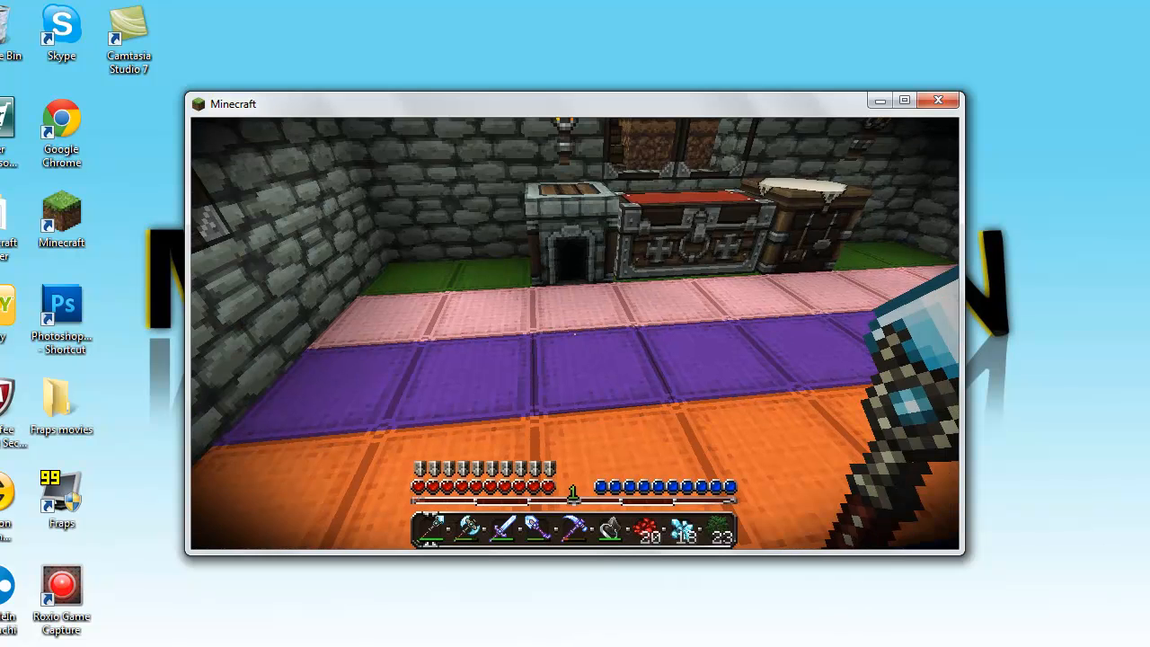
mouse_move(575, 341)
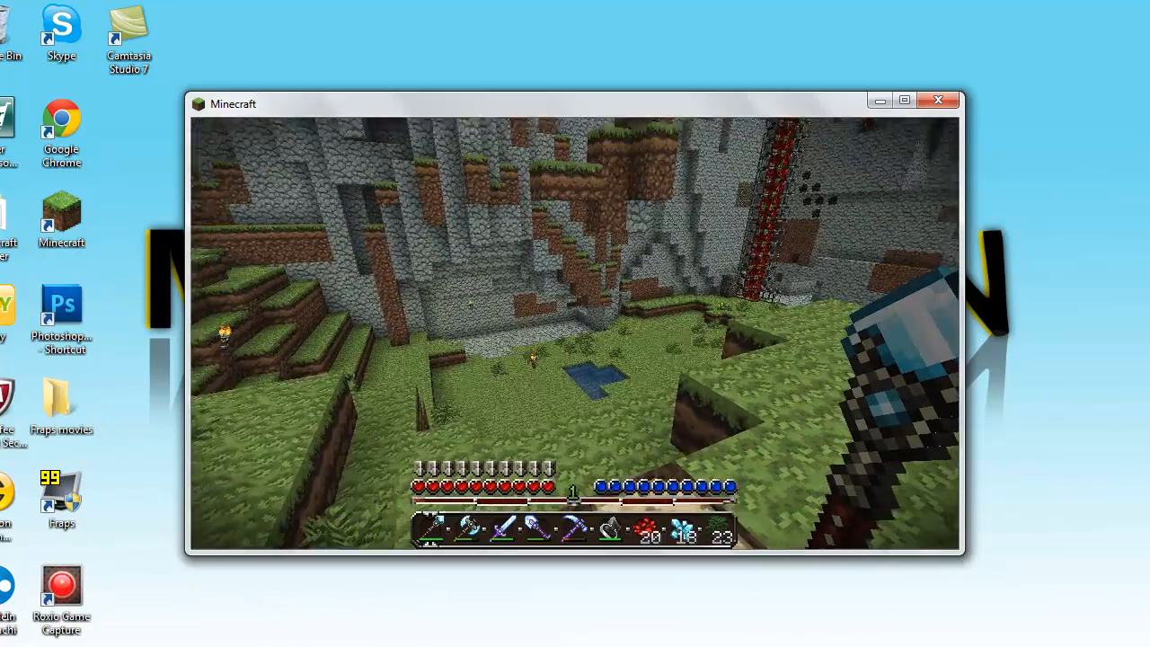
mouse_move(575, 341)
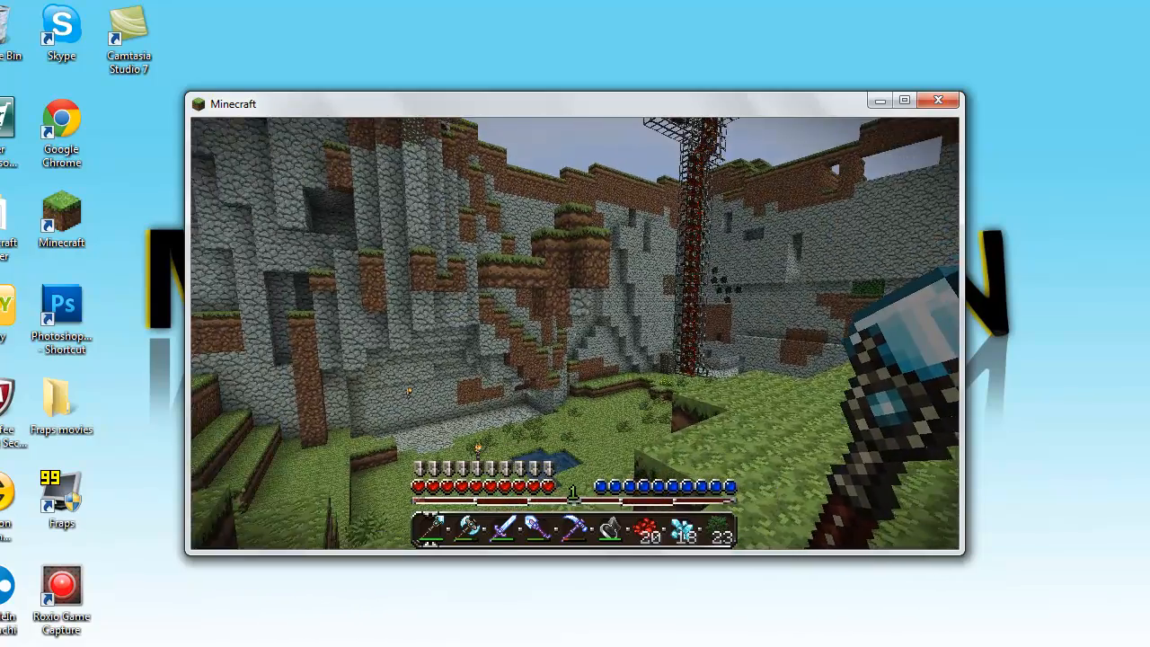